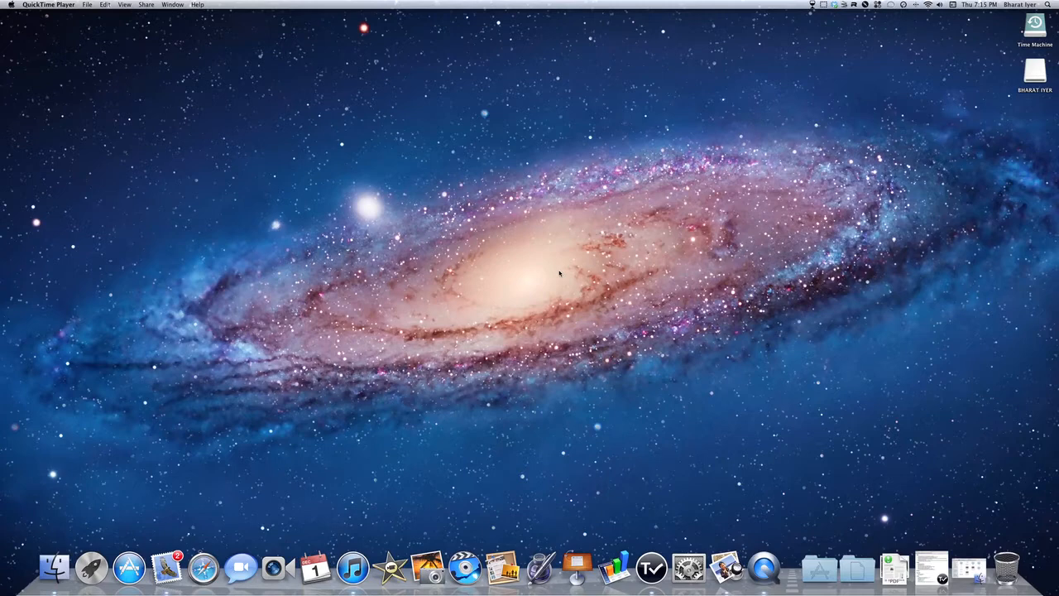
{"action": "mouse_move", "coordinate": [823, 542]}
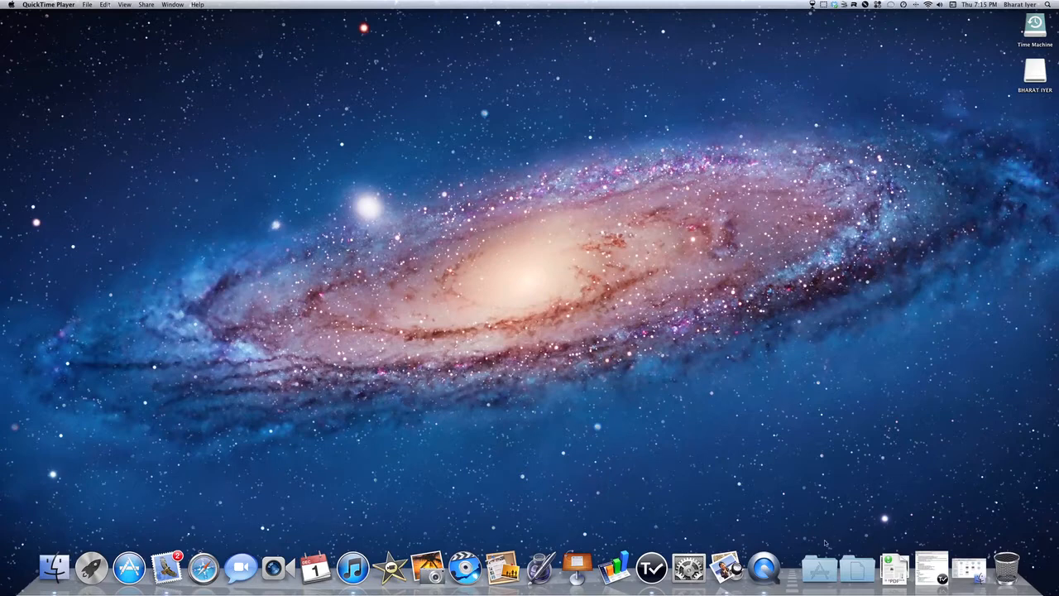
Step: Launch System Preferences from the Dock and open the MagicPrefs gesture pane under Other
{"action": "left_click", "coordinate": [820, 565]}
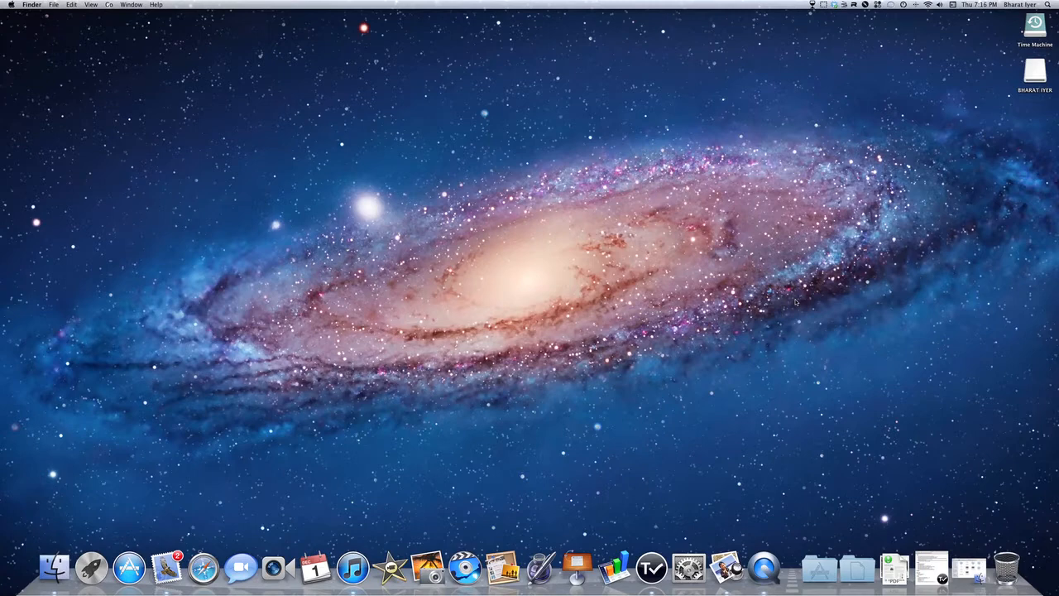
{"action": "mouse_move", "coordinate": [769, 357]}
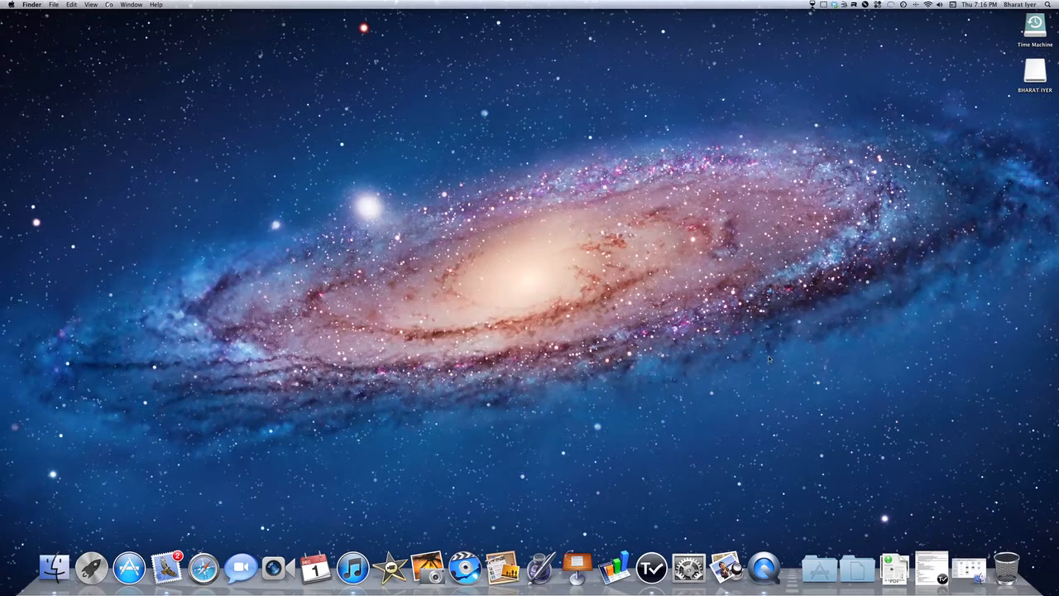
{"action": "mouse_move", "coordinate": [814, 566]}
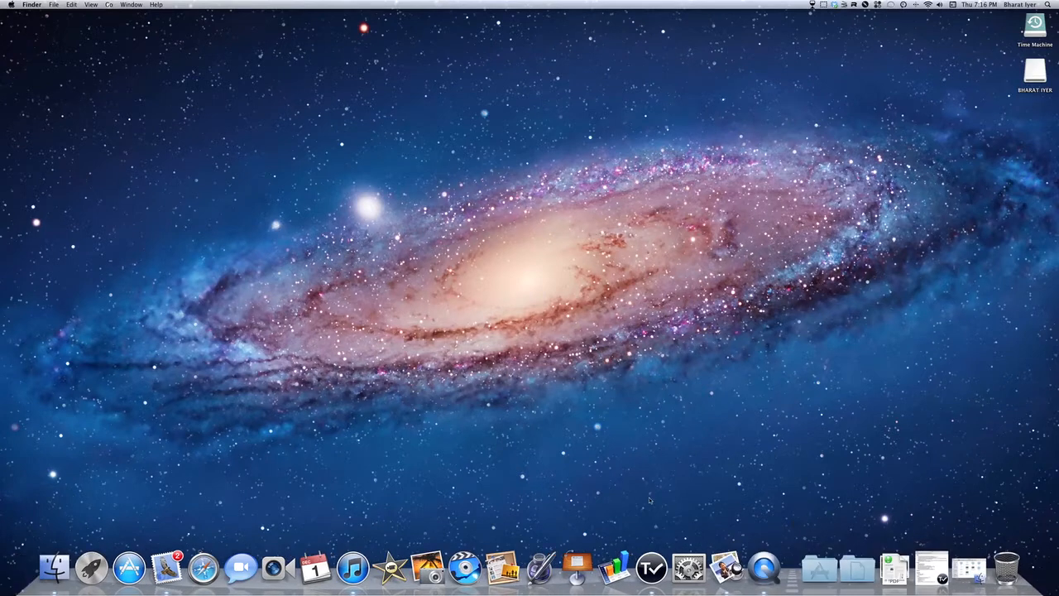
{"action": "mouse_move", "coordinate": [430, 453]}
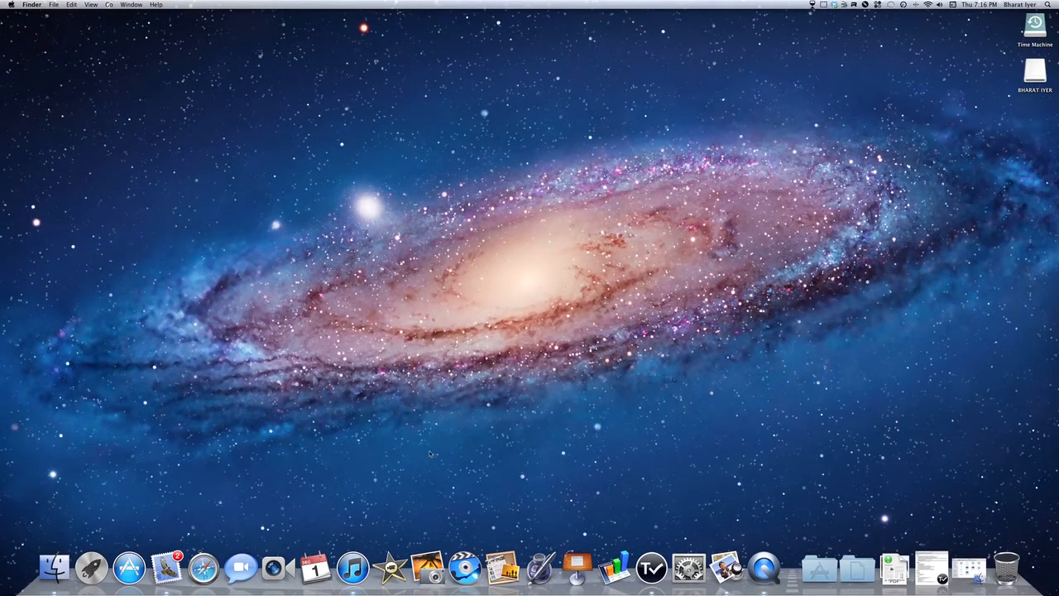
{"action": "mouse_move", "coordinate": [93, 566]}
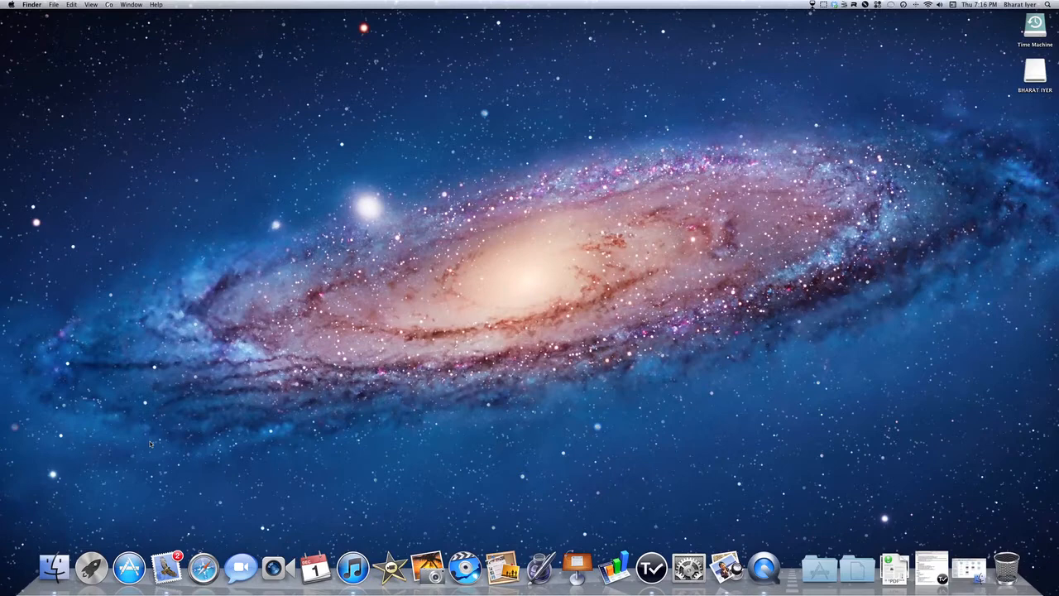
{"action": "mouse_move", "coordinate": [162, 423]}
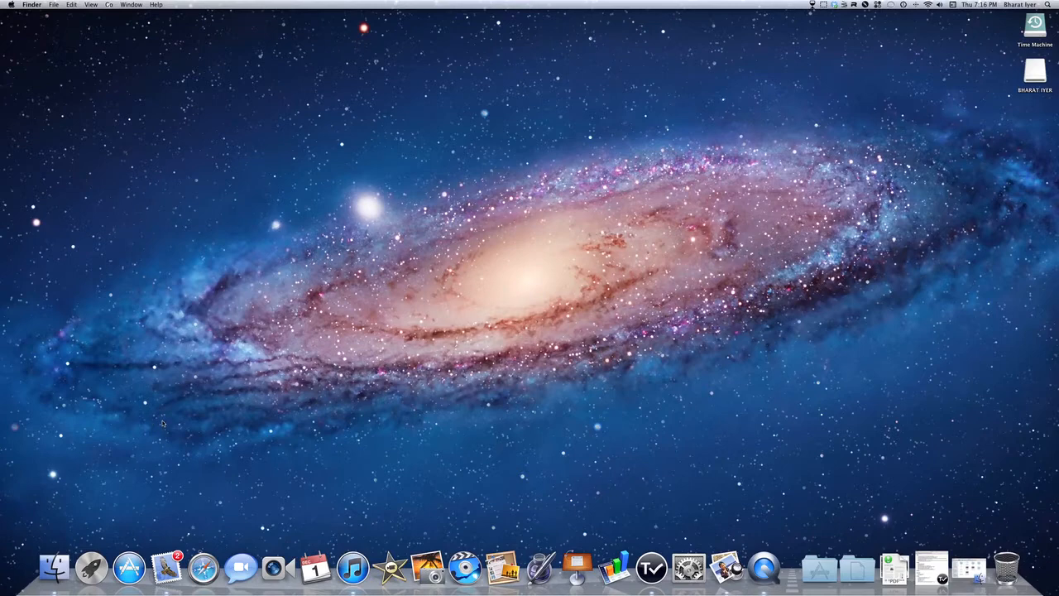
{"action": "mouse_move", "coordinate": [89, 565]}
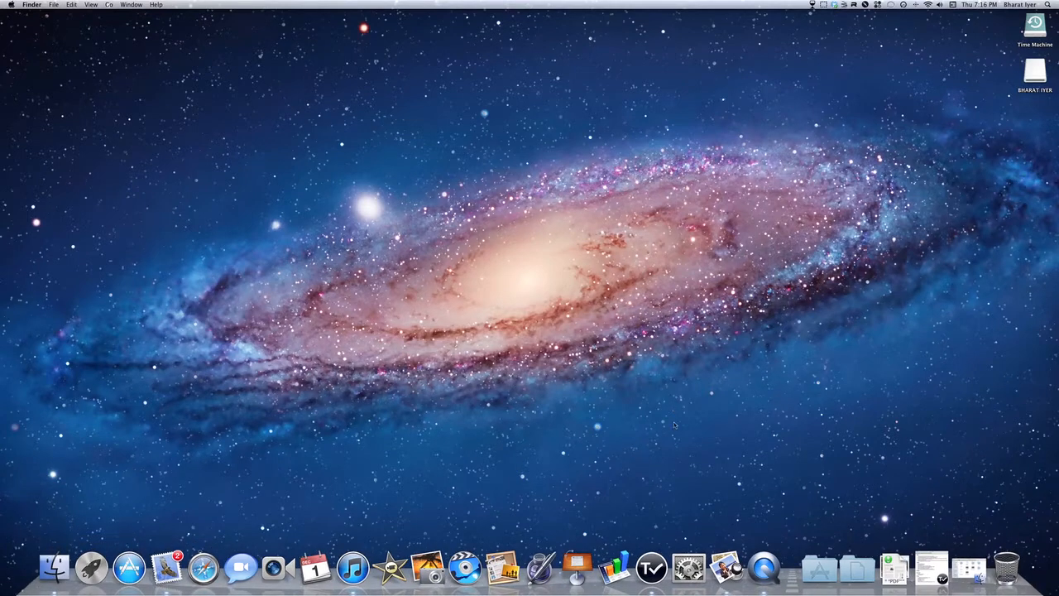
{"action": "left_click", "coordinate": [688, 566]}
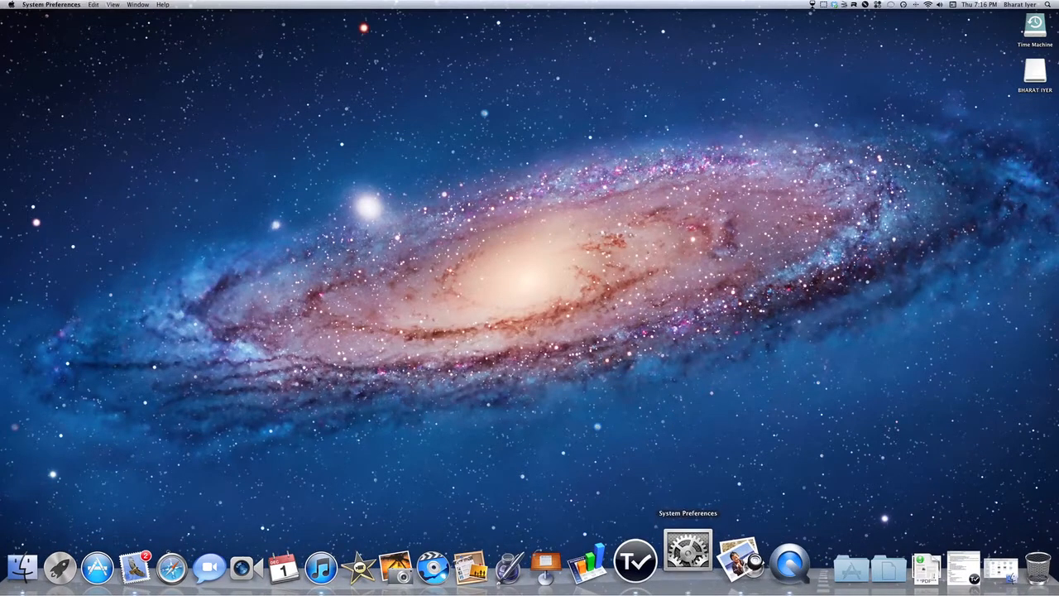
{"action": "left_click", "coordinate": [688, 563]}
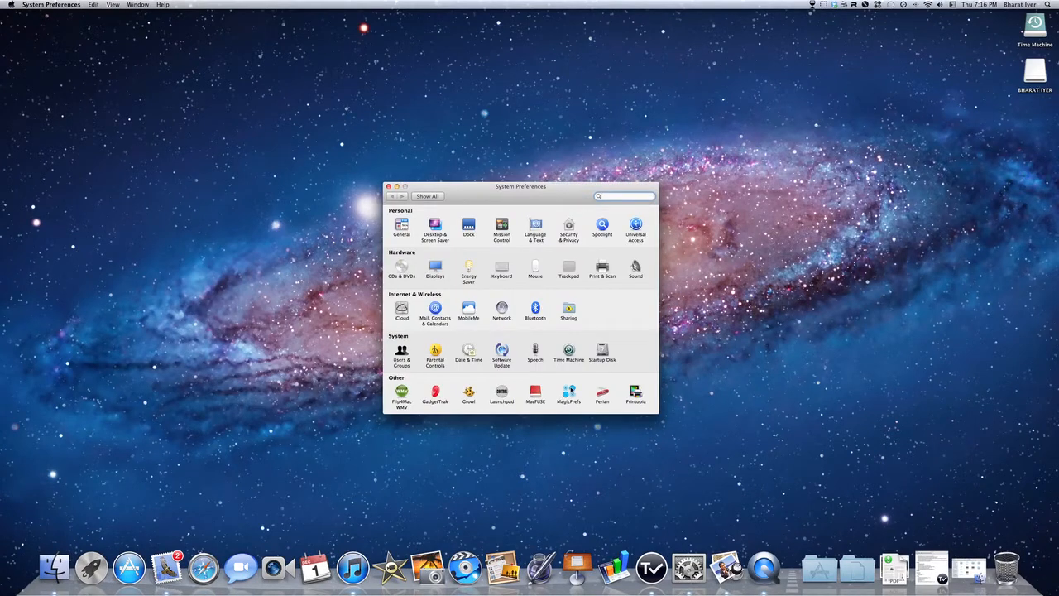
{"action": "left_click", "coordinate": [570, 392]}
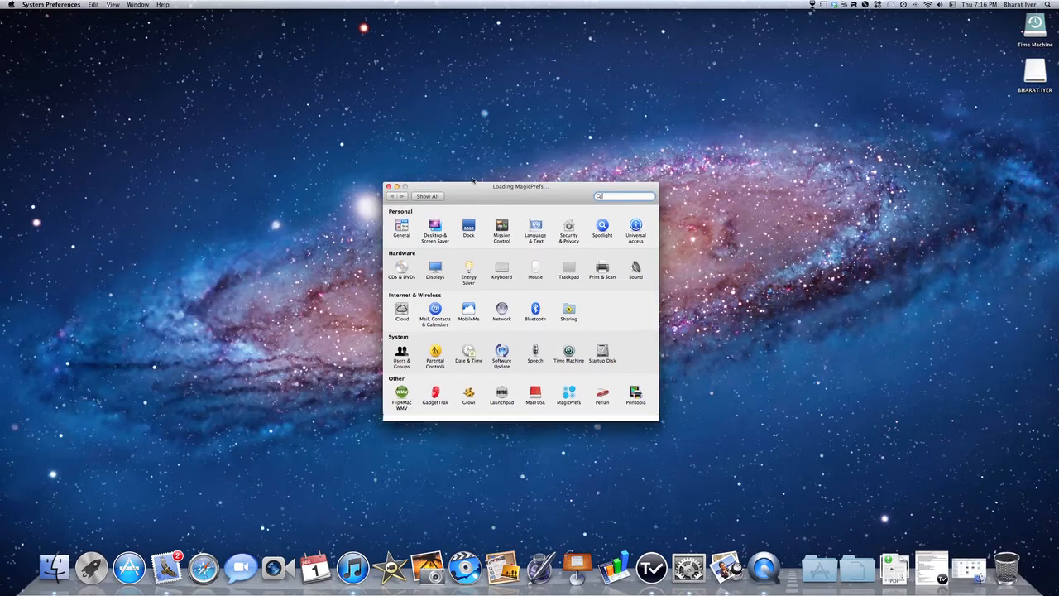
{"action": "left_click", "coordinate": [569, 395]}
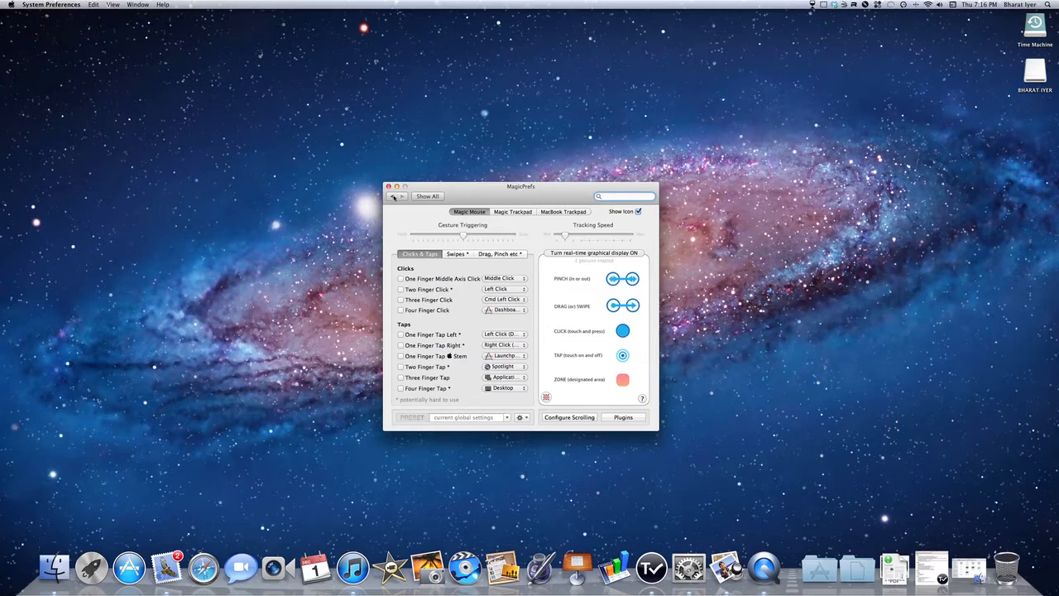
{"action": "left_click", "coordinate": [387, 185]}
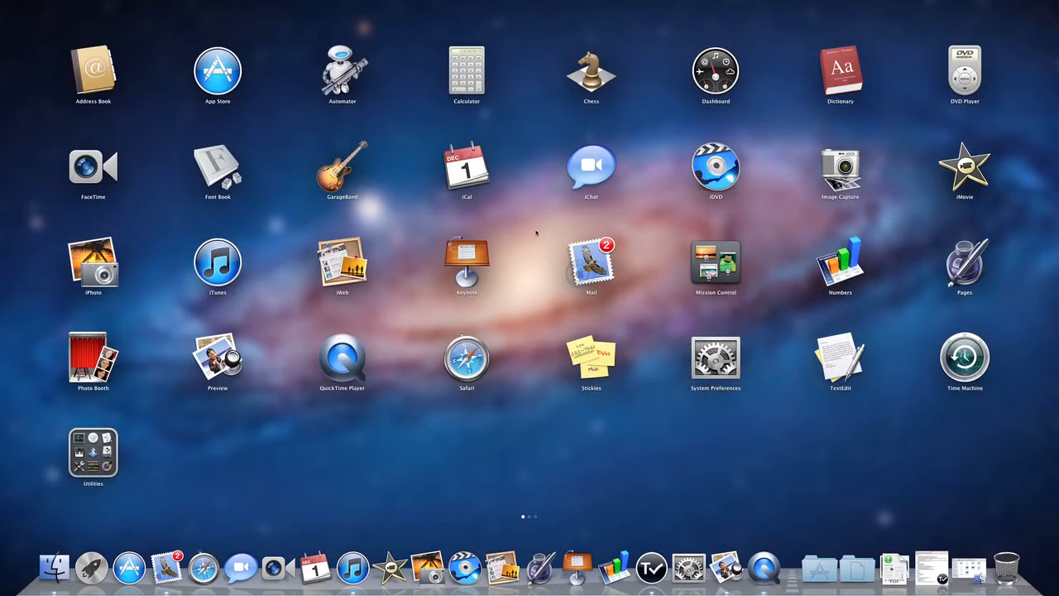
{"action": "mouse_move", "coordinate": [527, 228]}
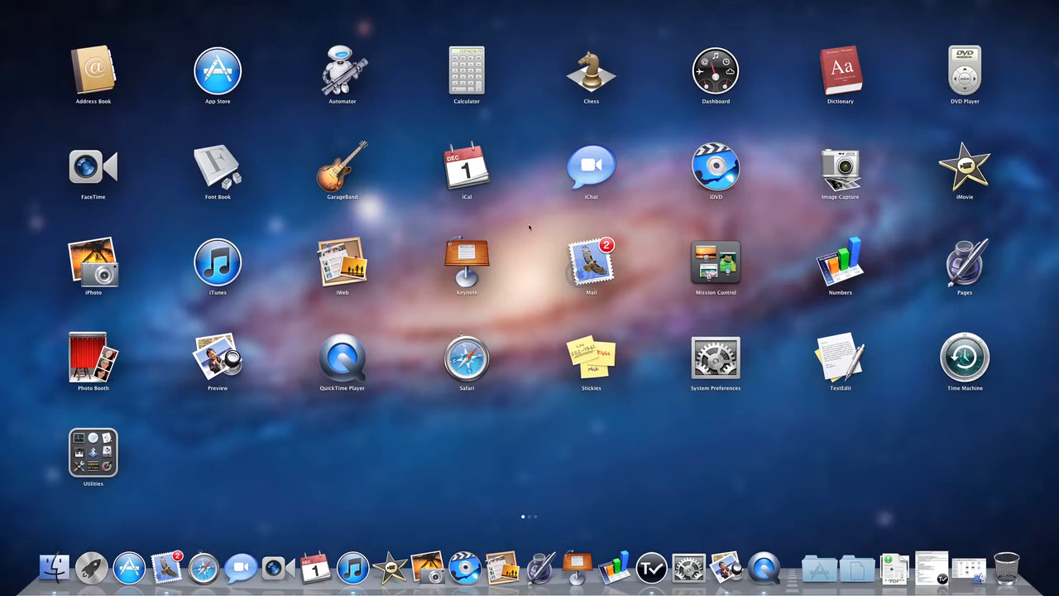
{"action": "mouse_move", "coordinate": [521, 218]}
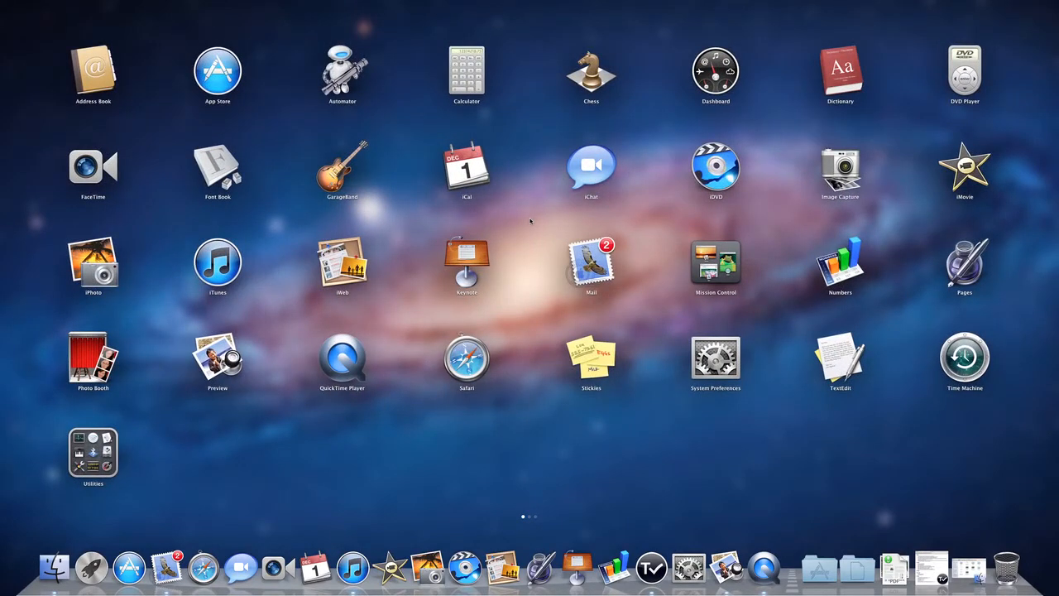
{"action": "mouse_move", "coordinate": [528, 198]}
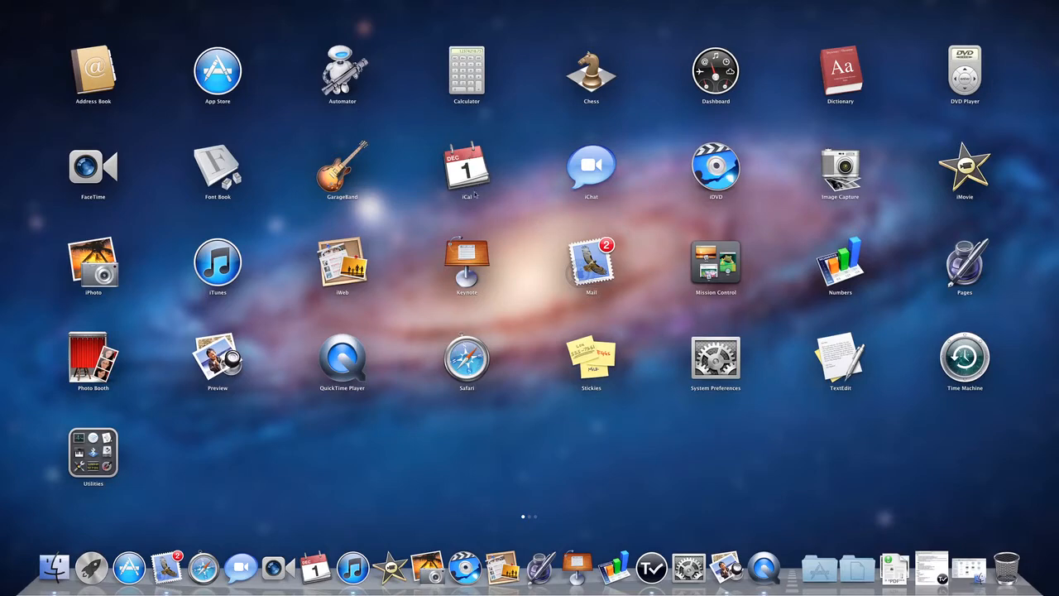
{"action": "mouse_move", "coordinate": [519, 208]}
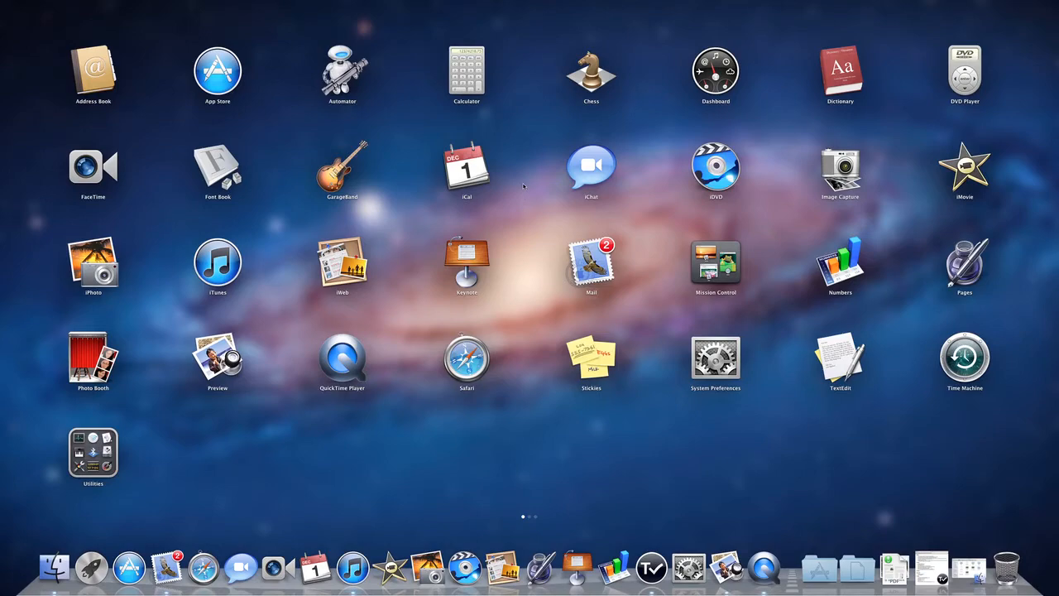
{"action": "mouse_move", "coordinate": [524, 202]}
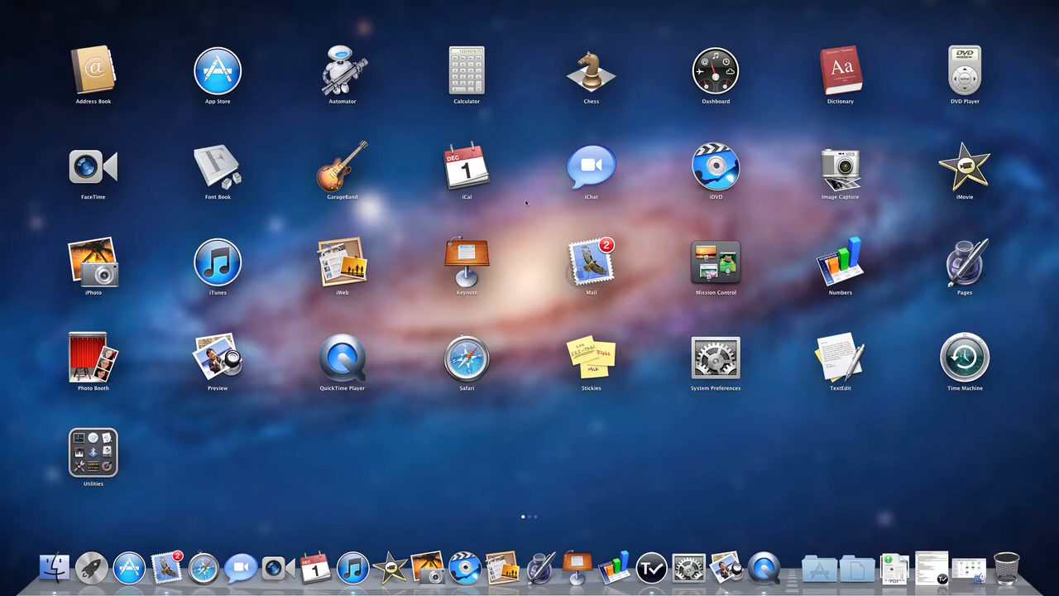
Step: Swipe through the Launchpad app pages toward the second page of apps
{"action": "scroll", "scroll_direction": "left", "scroll_amount": 3}
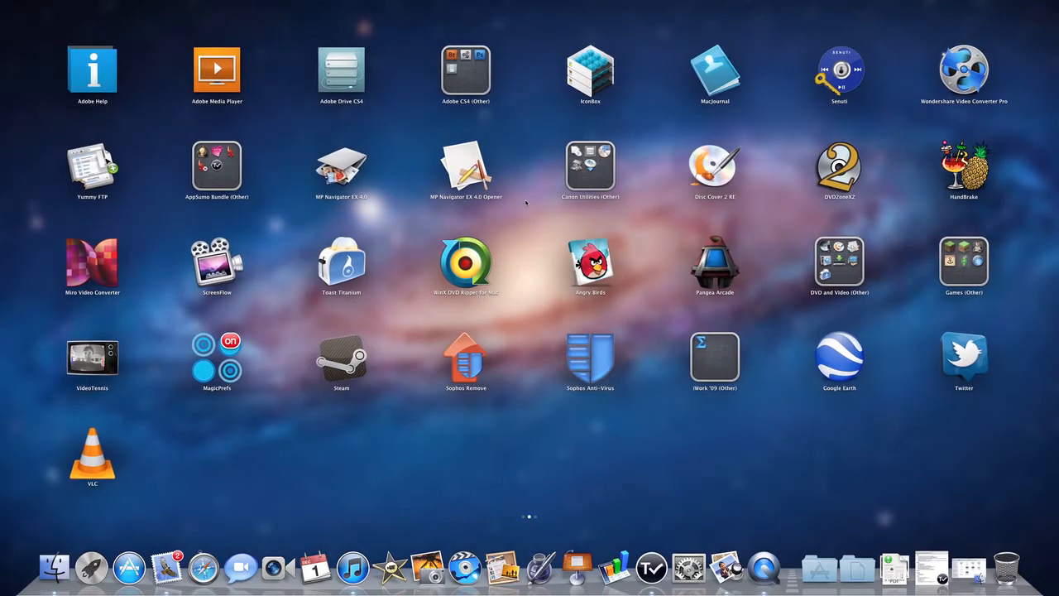
{"action": "scroll", "scroll_direction": "left", "scroll_amount": 3}
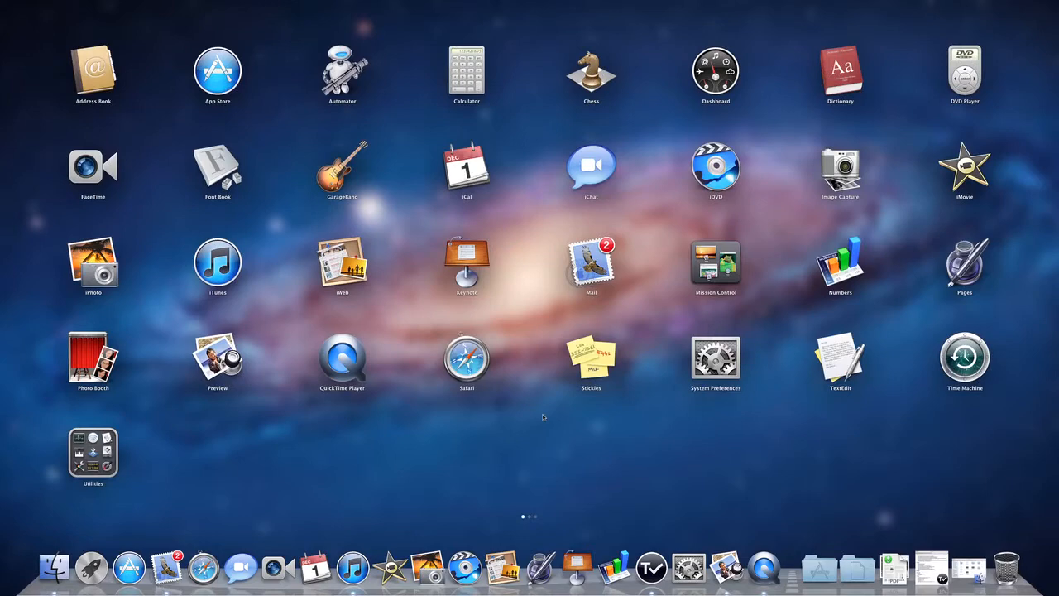
{"action": "mouse_move", "coordinate": [526, 523]}
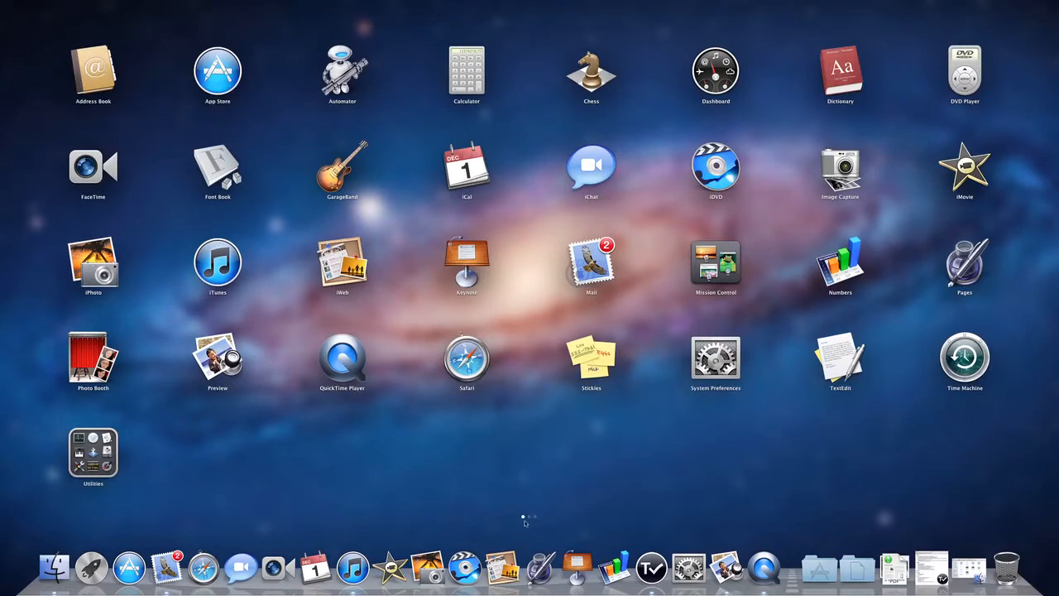
{"action": "mouse_move", "coordinate": [529, 523]}
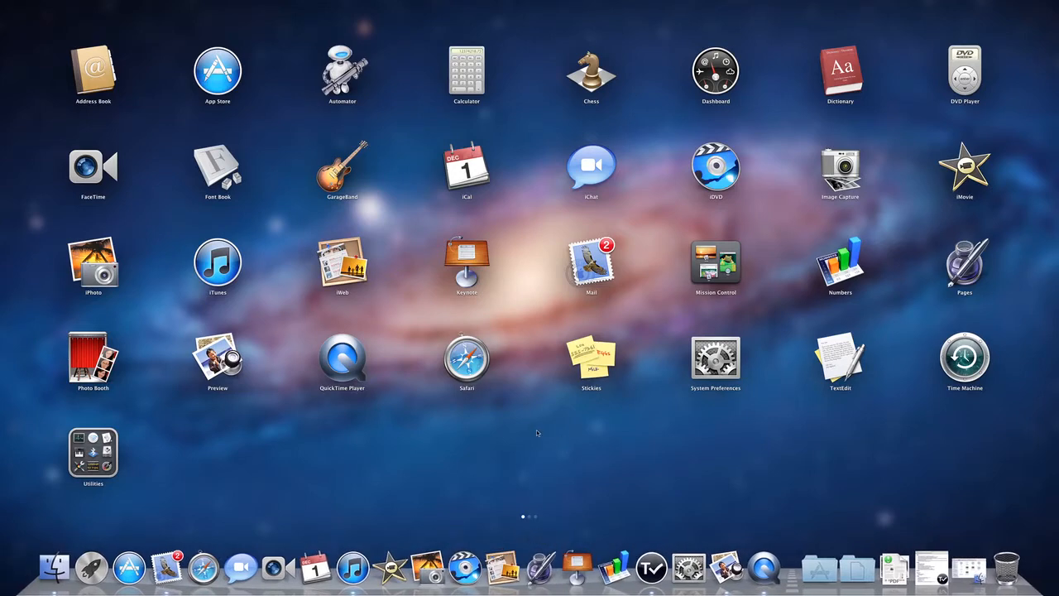
{"action": "mouse_move", "coordinate": [400, 436]}
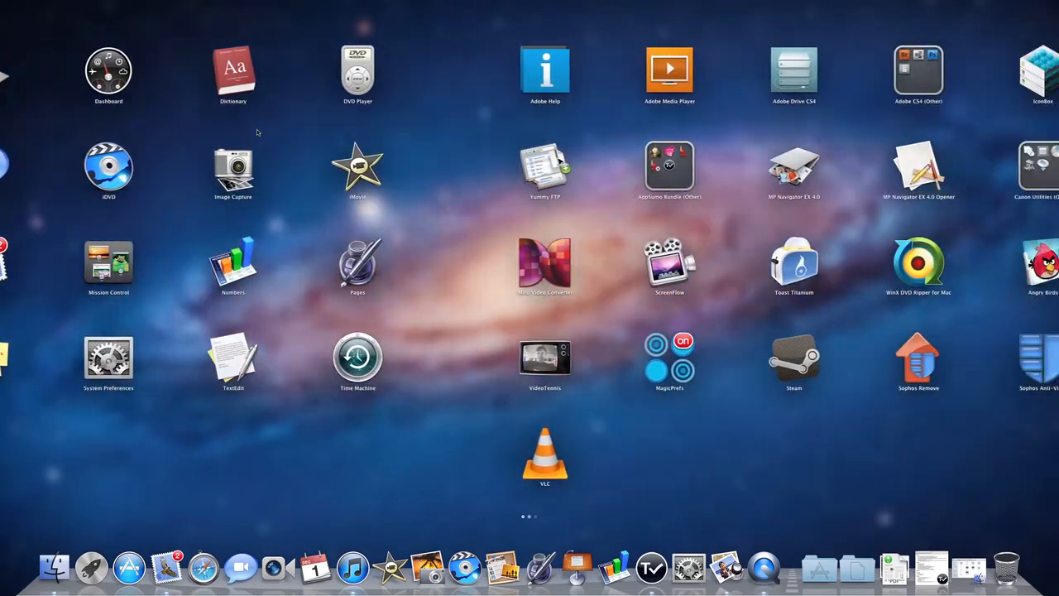
Step: Drag HP Navigator CS 4.0 onto HP Navigator Opener to create an Untitled folder
{"action": "scroll", "scroll_direction": "right", "scroll_amount": 3}
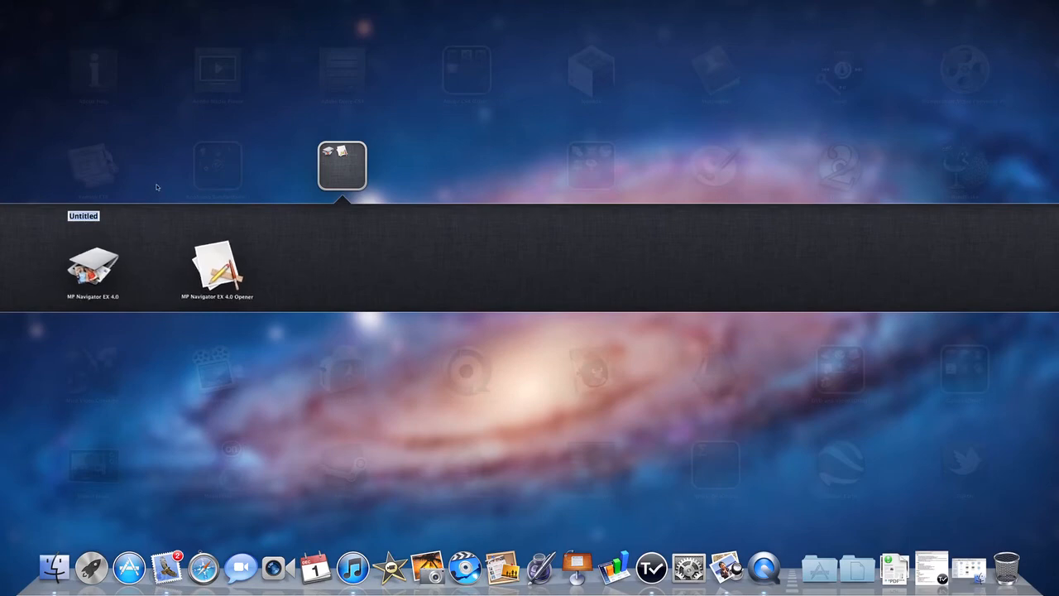
Step: Rename the new HP Navigator folder to 'My Navigator' and close it
{"action": "type", "text": "Mp Navigator"}
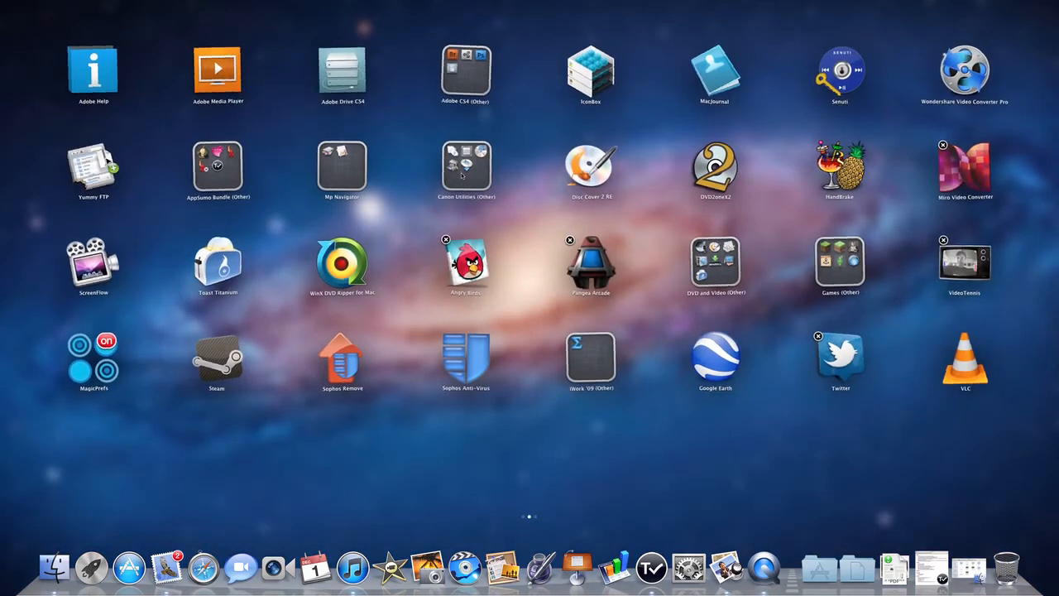
{"action": "mouse_move", "coordinate": [420, 283]}
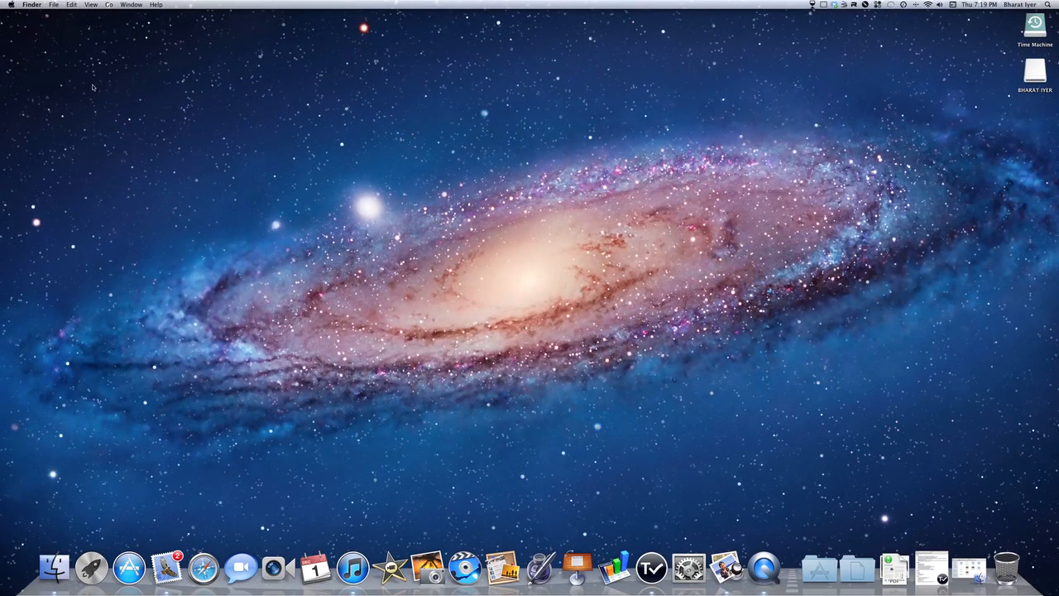
{"action": "mouse_move", "coordinate": [89, 97]}
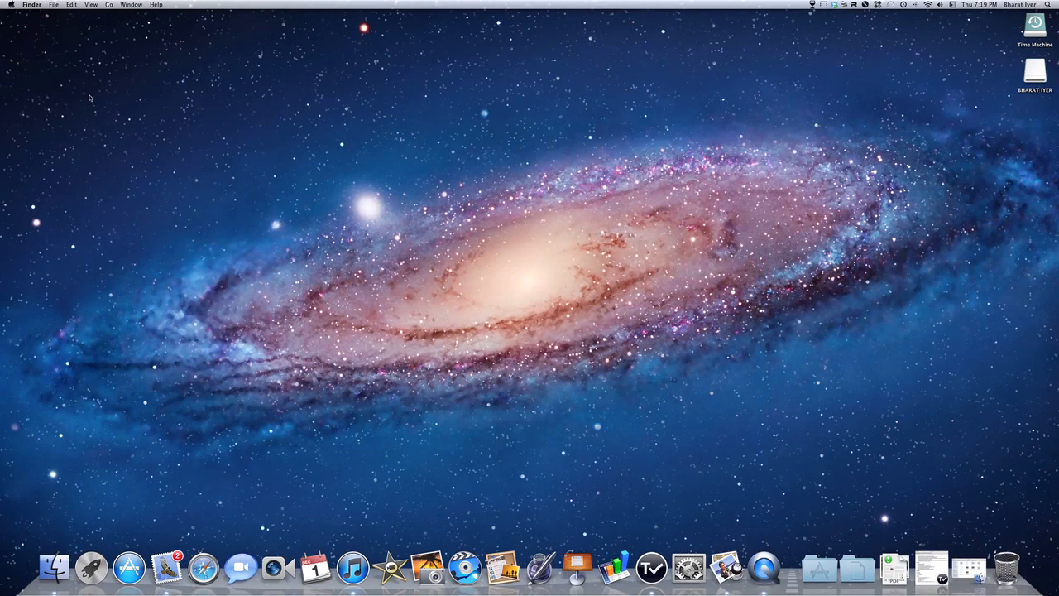